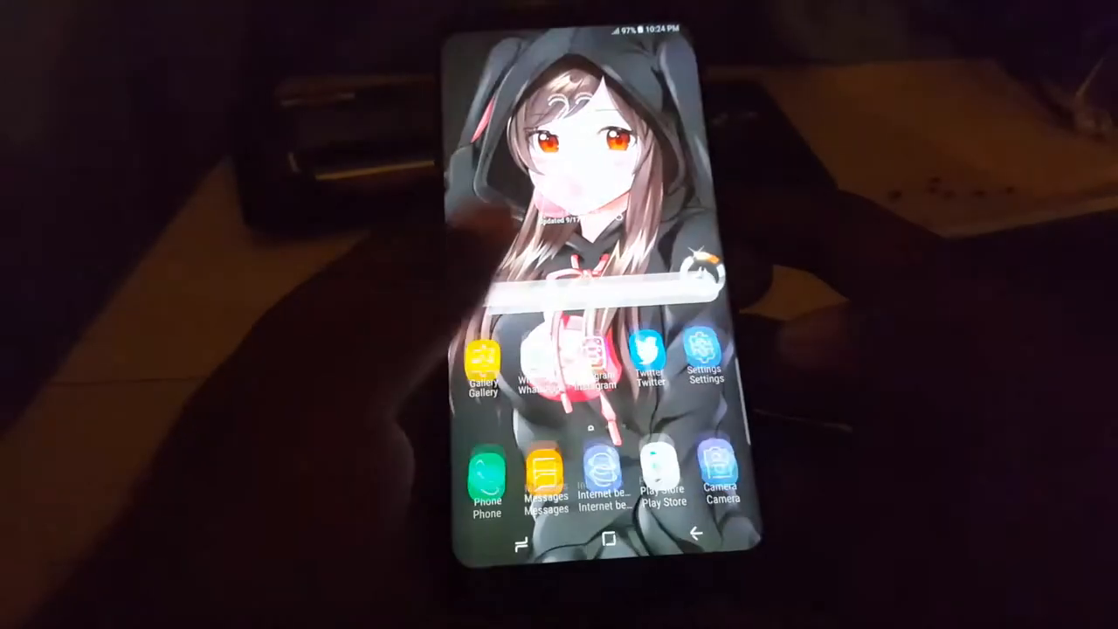
pyautogui.scroll(3)
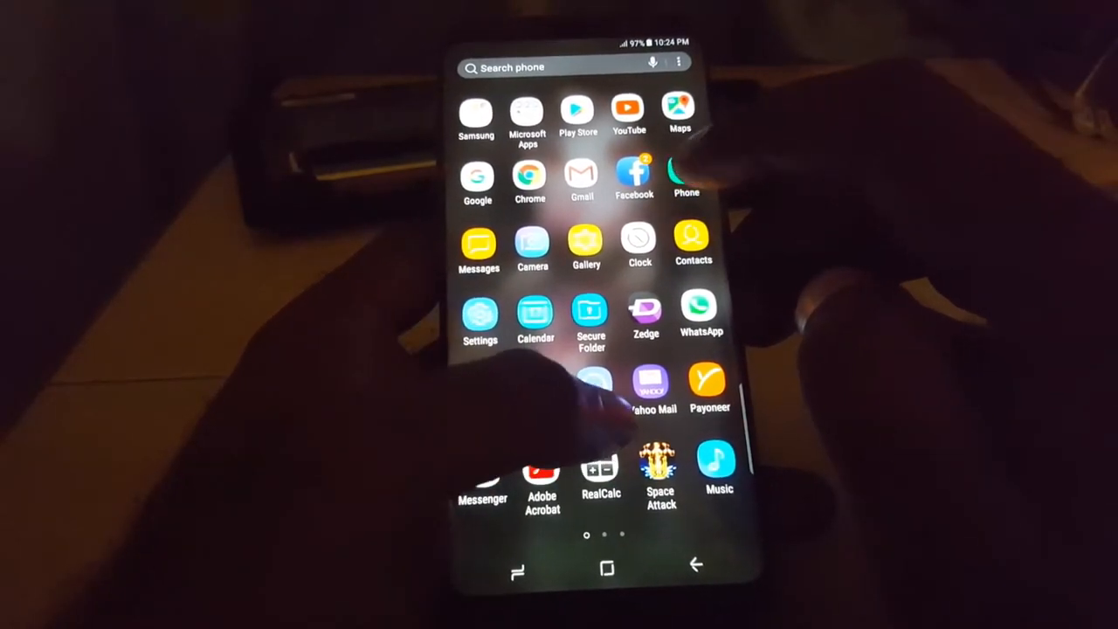
pyautogui.hscroll(-3)
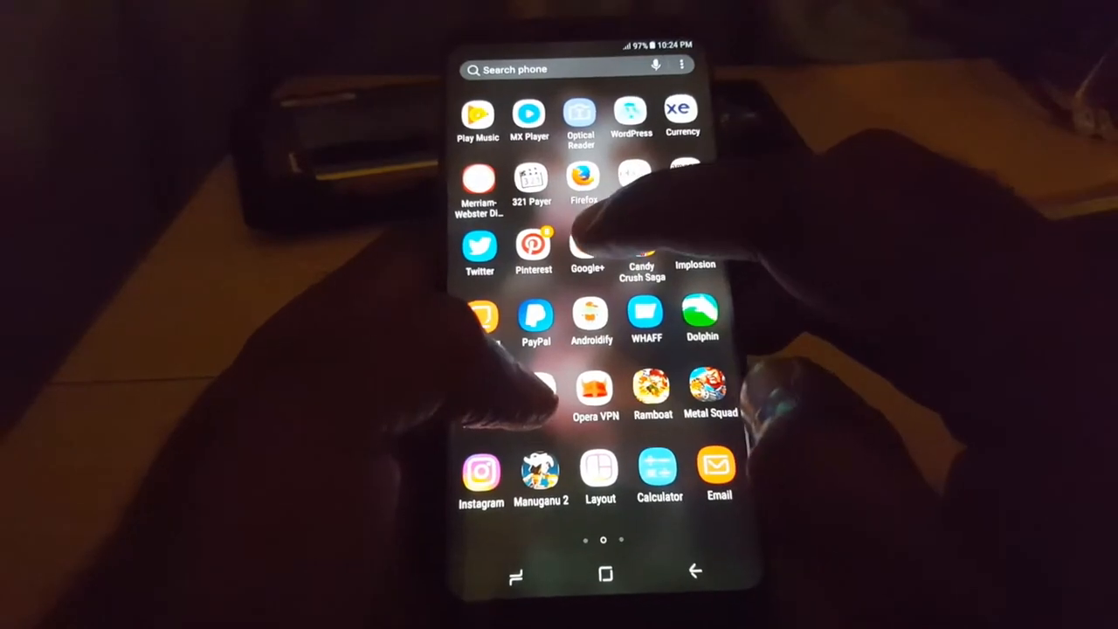